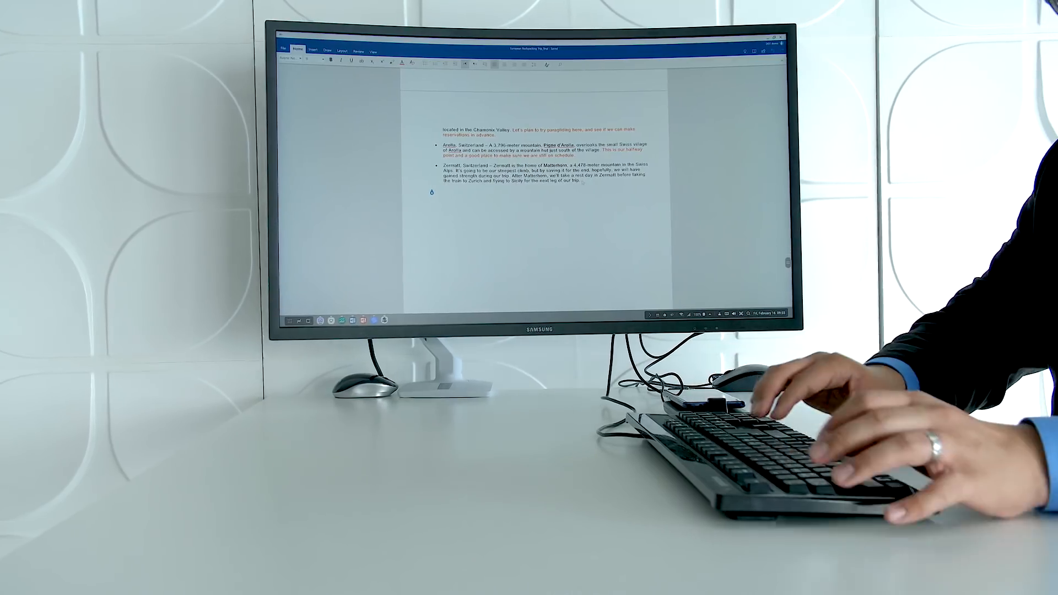
type("Hello, this is an update and test of Samsung")
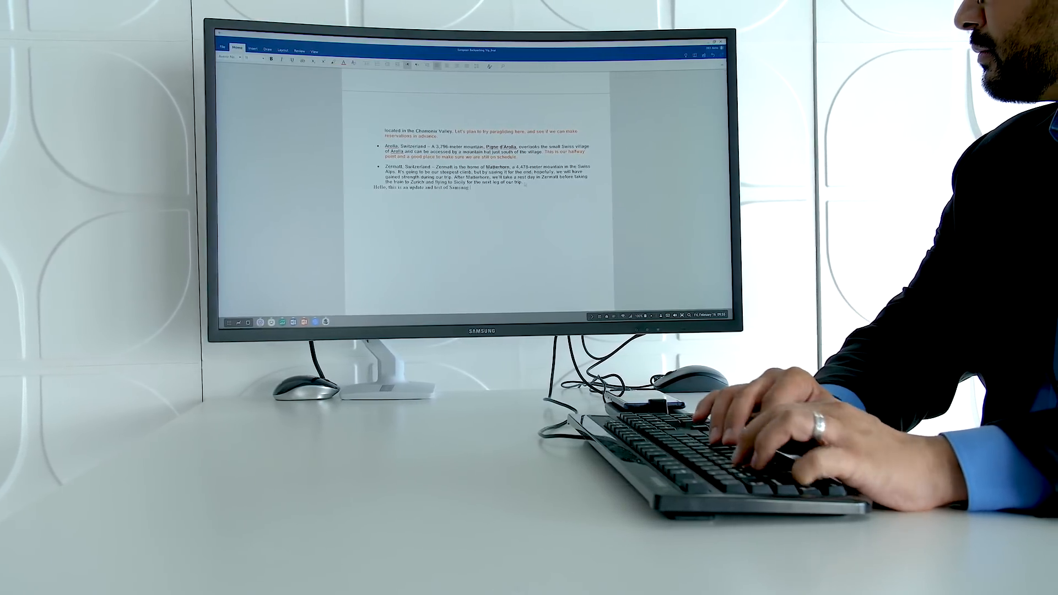
type("DeX Pad")
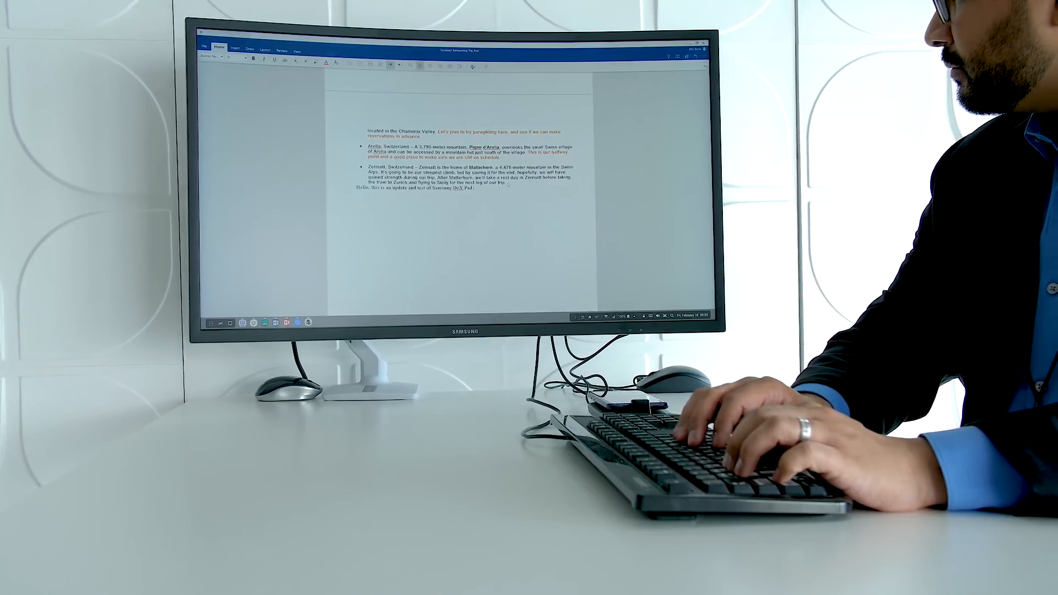